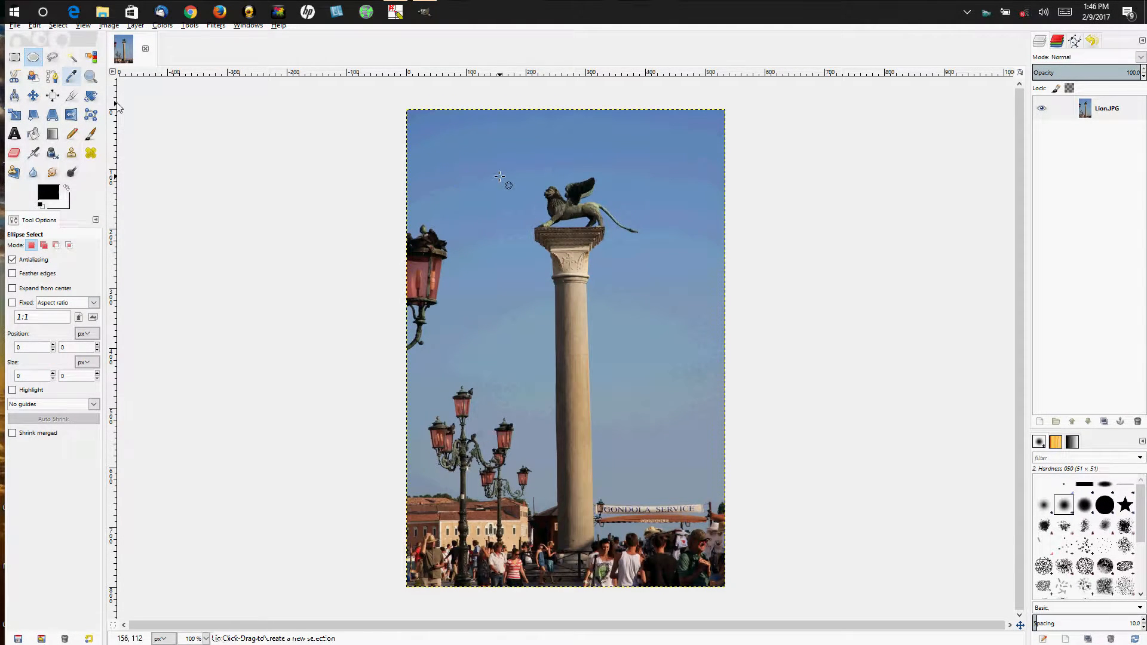
mouse_move(480, 174)
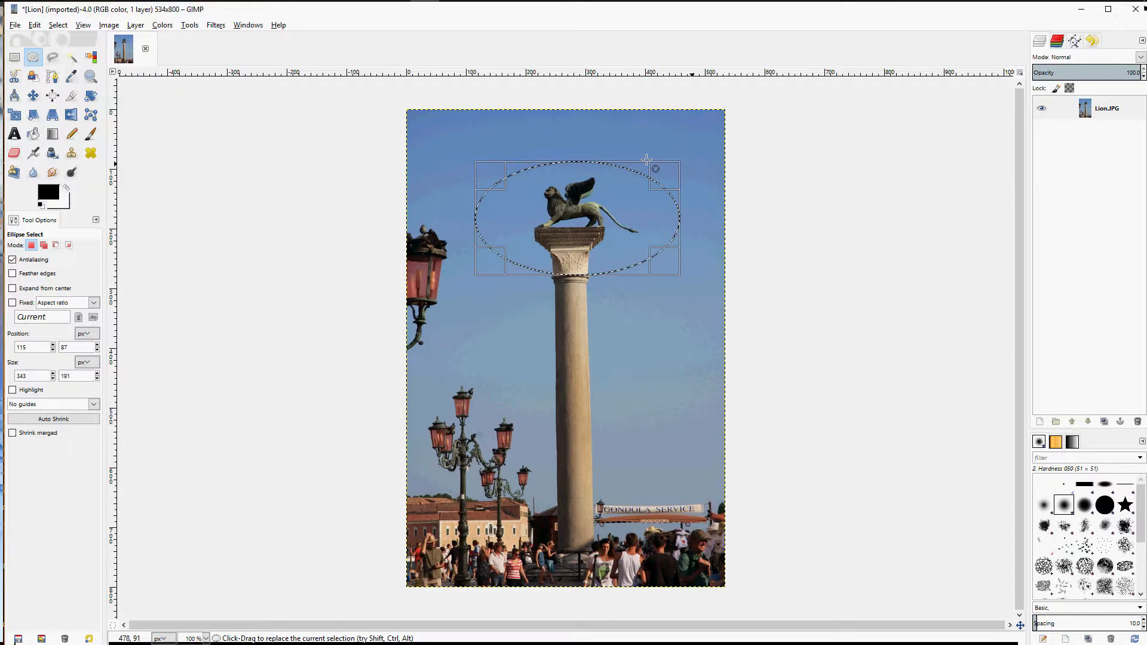
mouse_move(474, 291)
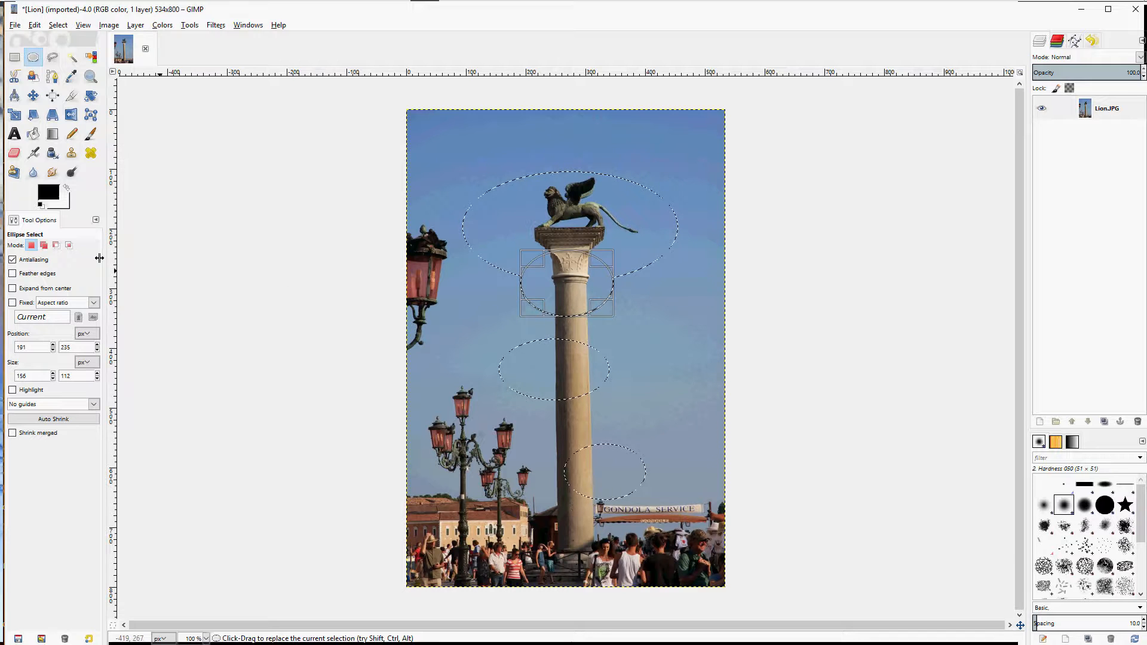
mouse_move(54, 245)
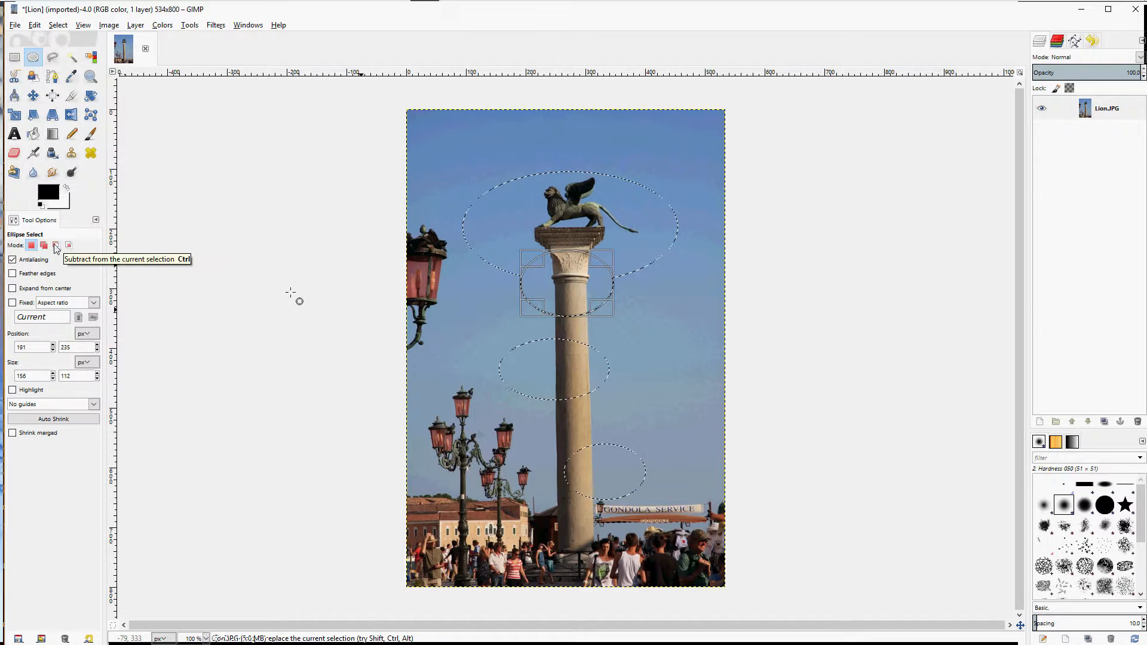
mouse_move(302, 337)
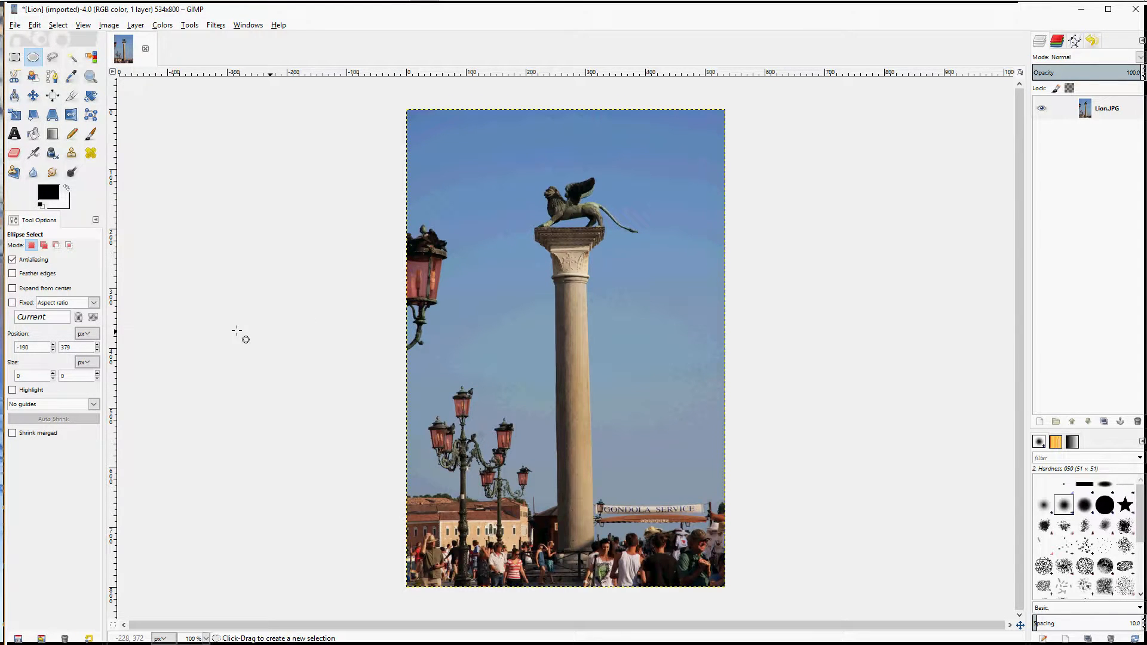
Fix the aspect ratio at 2:3 and draw an ellipse with those locked proportions.
click(12, 303)
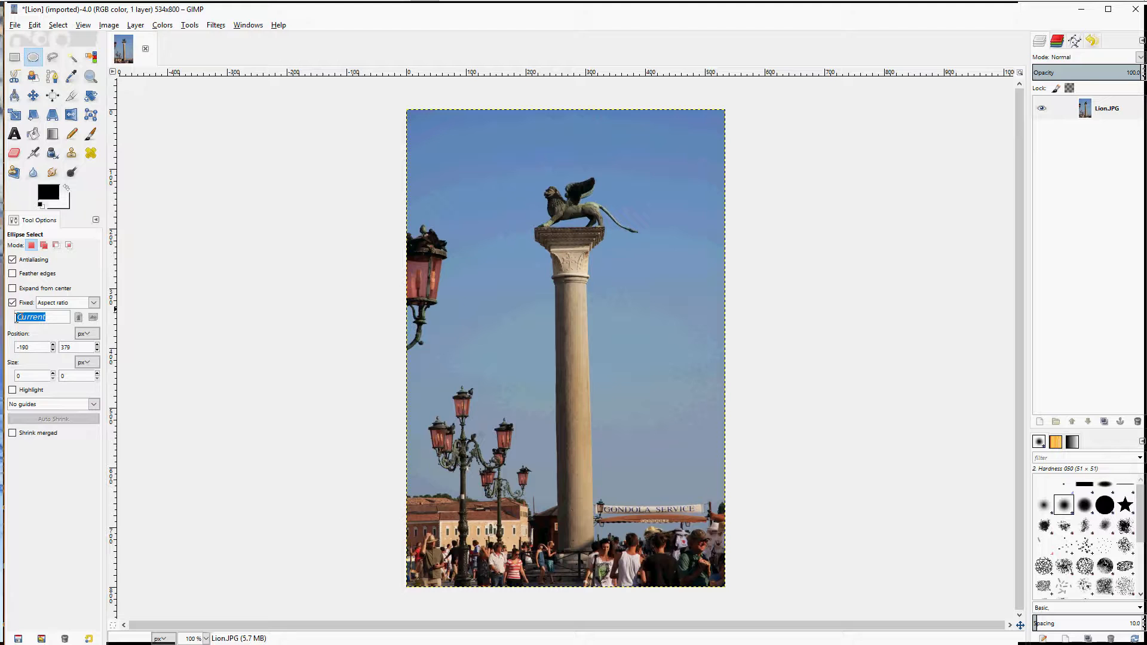
text(2:3)
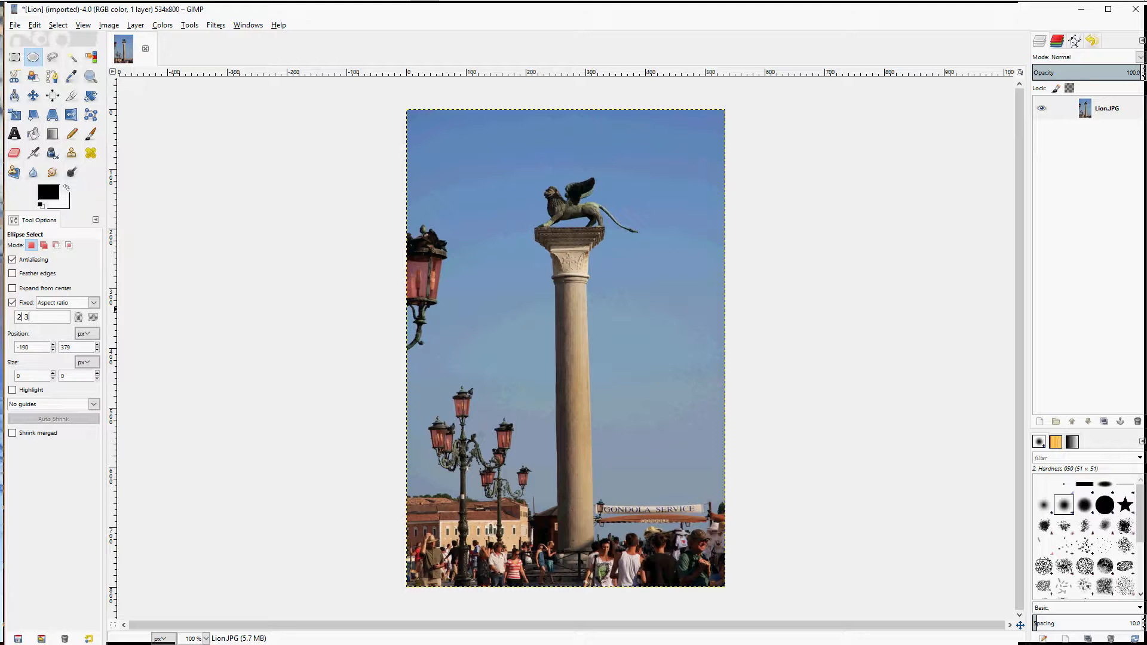
drag(483, 227, 506, 256)
text(400)
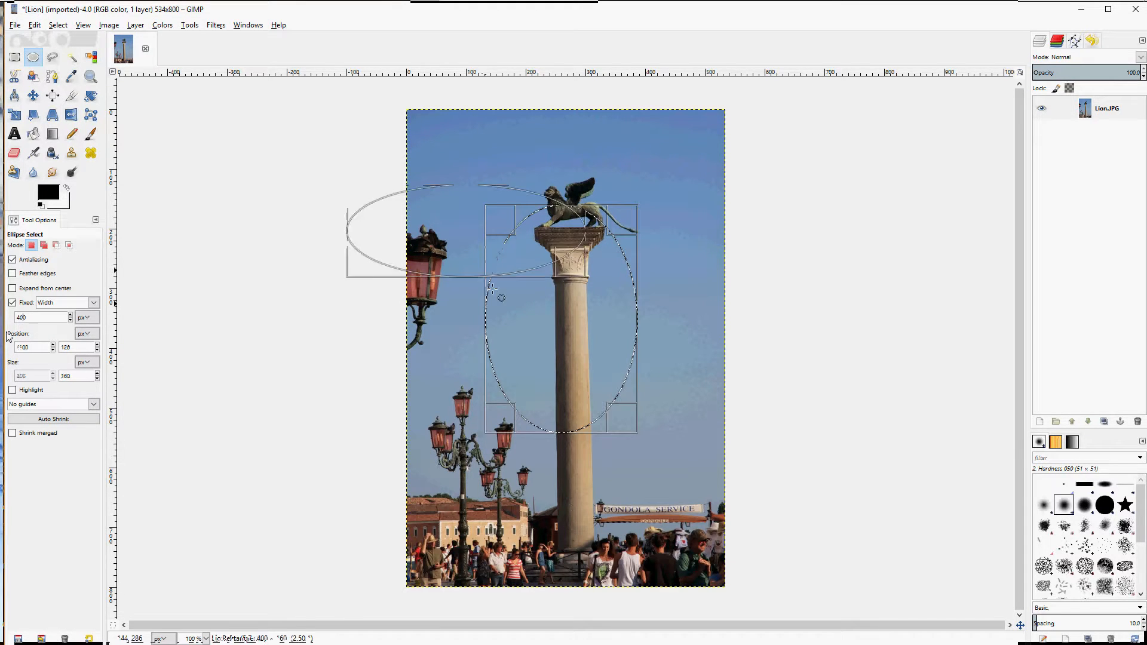
Draw a 400 px wide ellipse around the lion, then switch the fixed dimension to Height.
drag(500, 298, 563, 248)
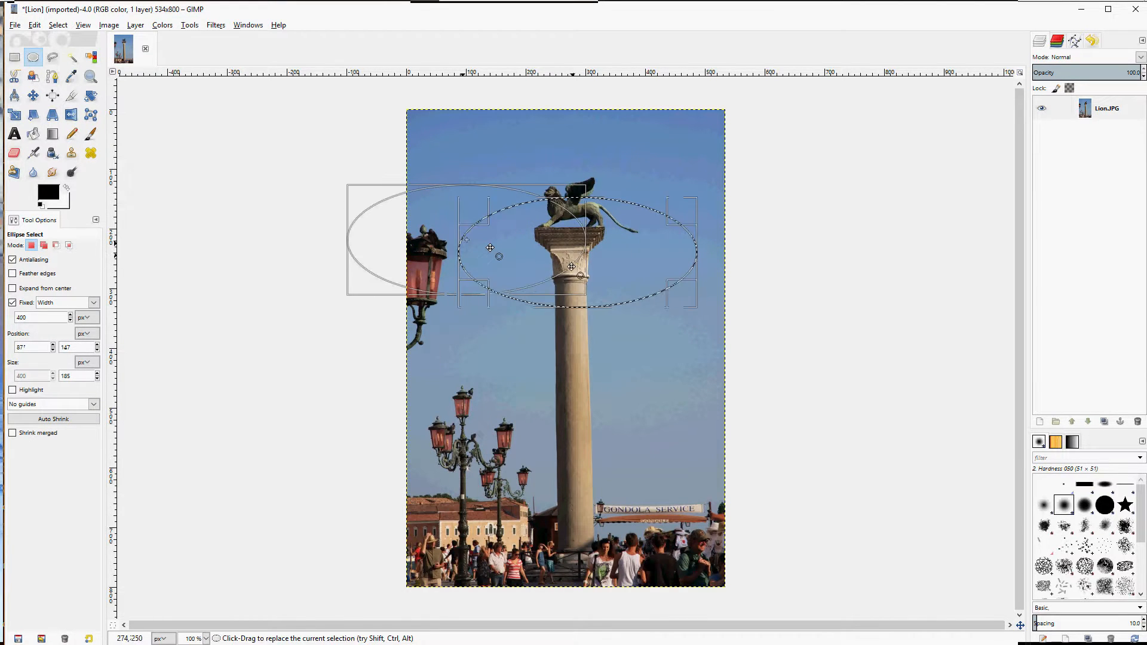
drag(563, 246, 429, 233)
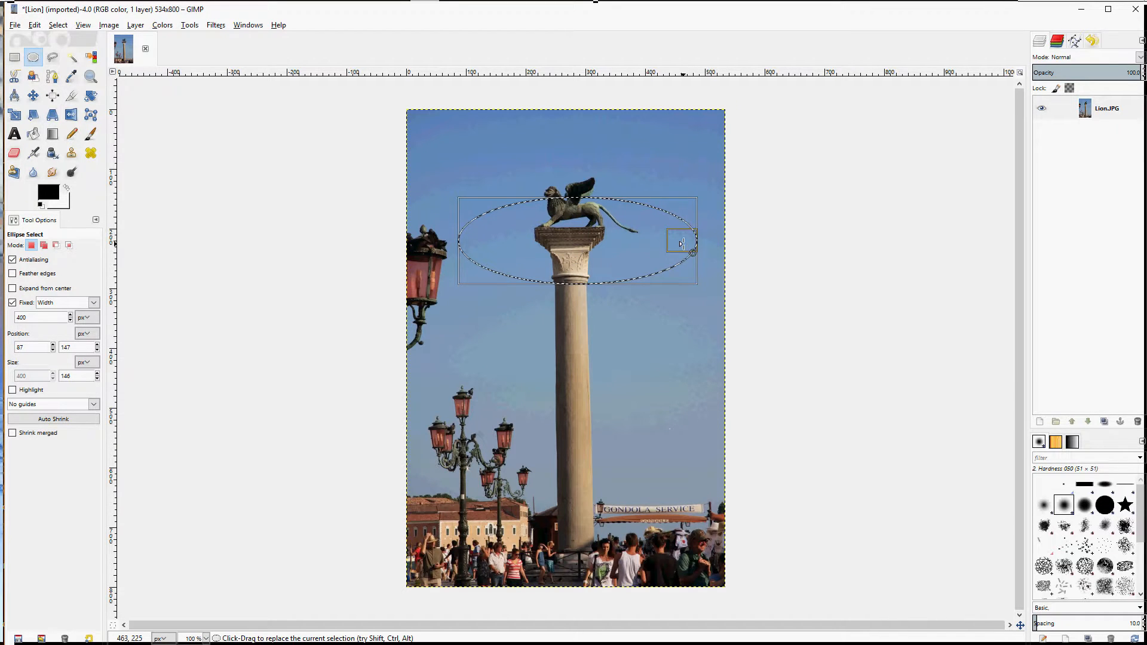
click(93, 302)
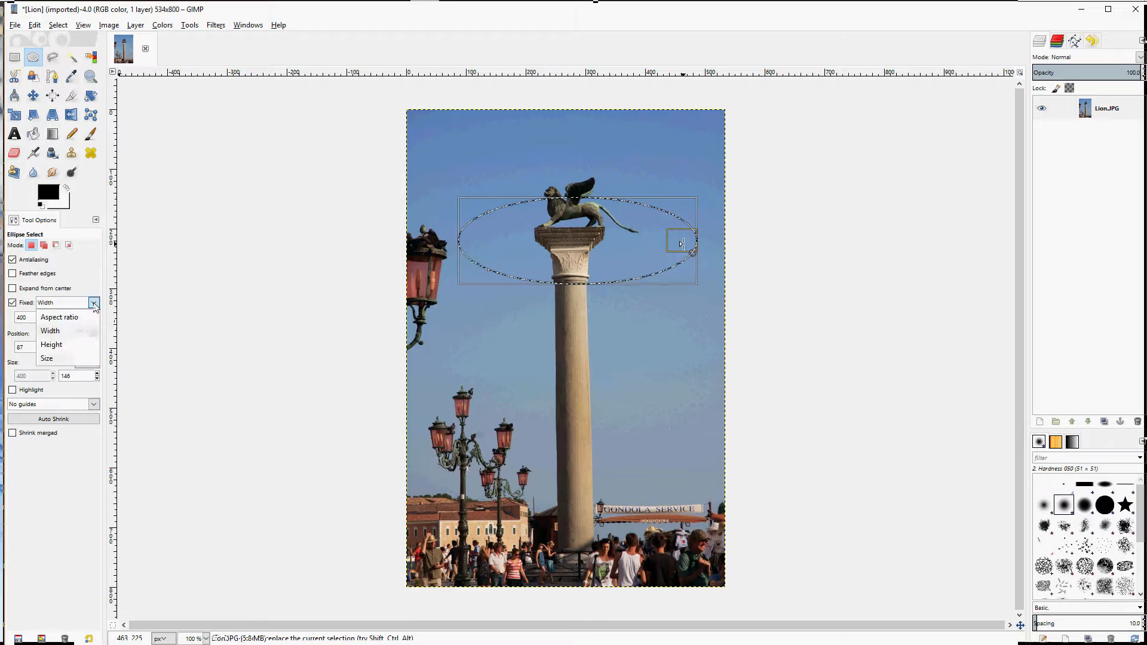
click(51, 345)
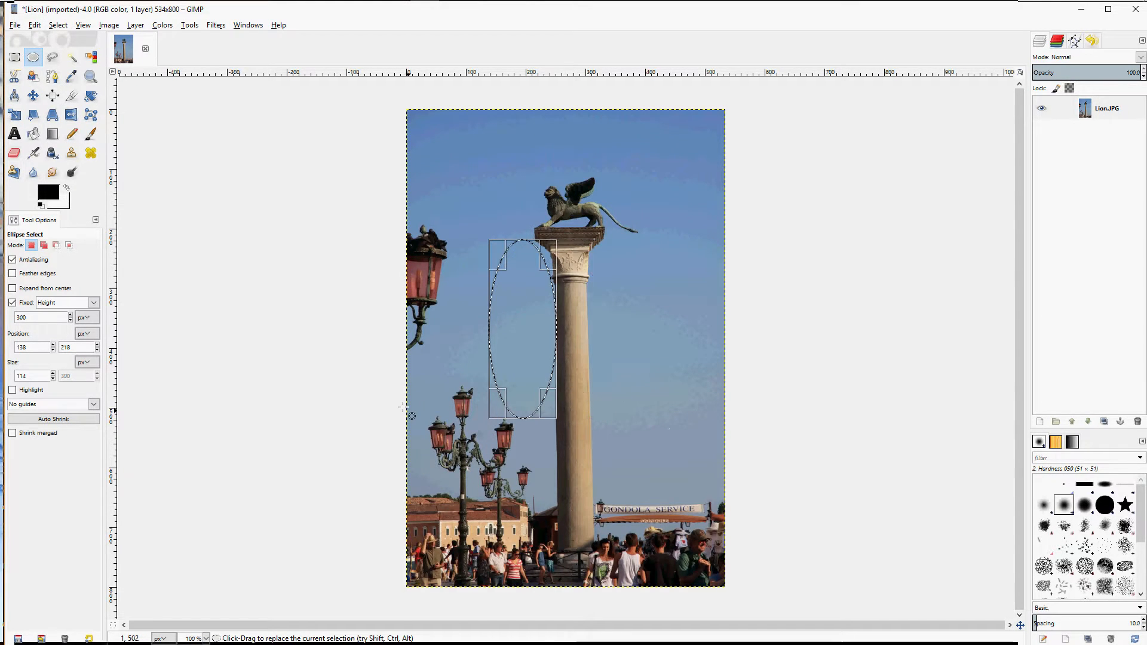
mouse_move(151, 324)
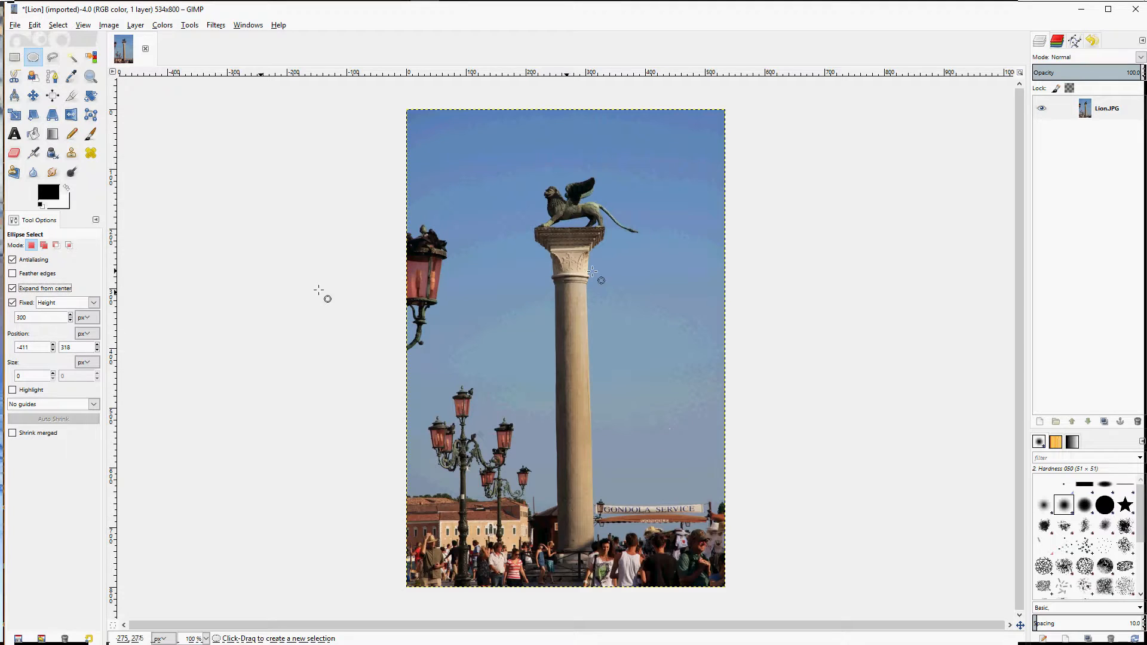
mouse_move(567, 216)
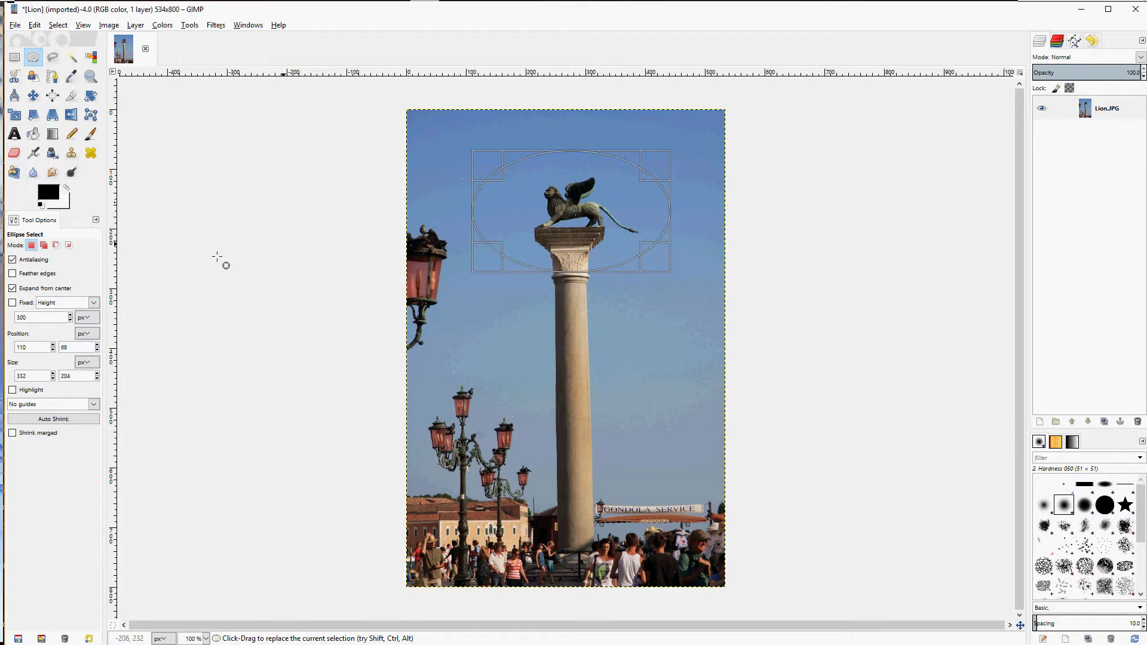
Finish the centre-grown ellipse around the lion and turn off Expand from center.
click(570, 206)
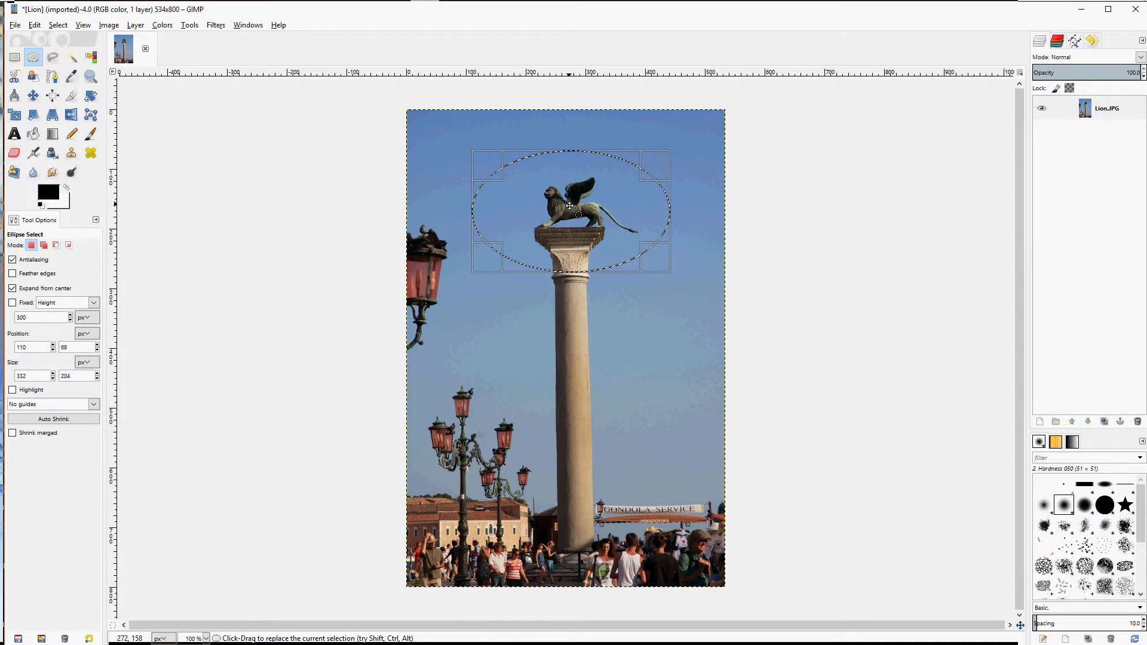
click(12, 288)
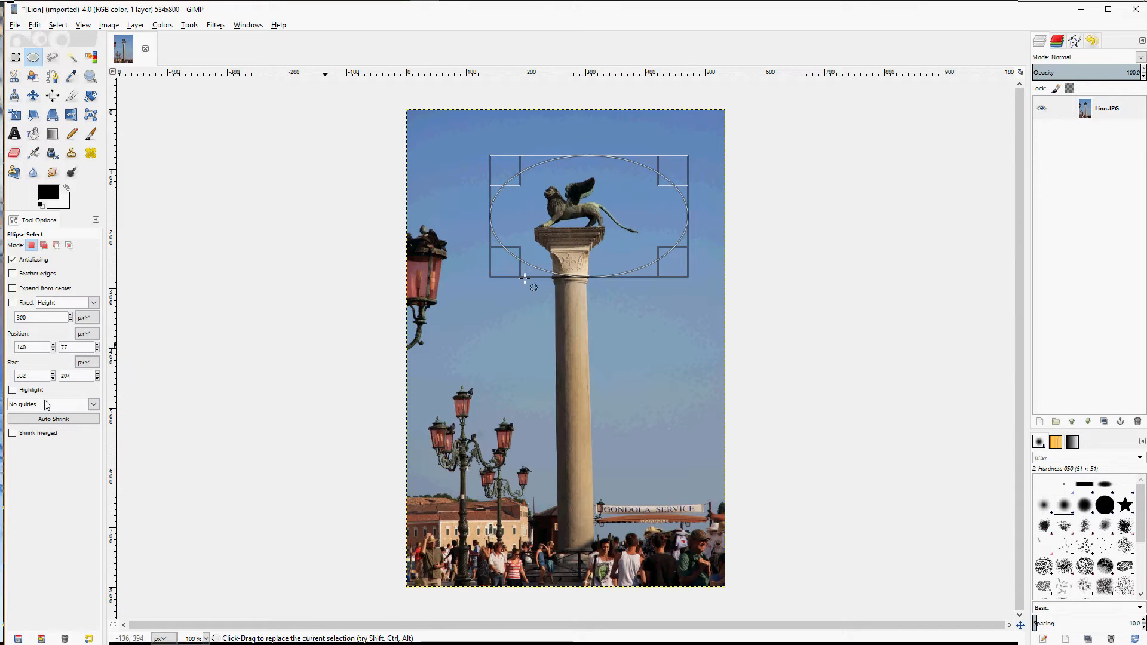
Commit the moved ellipse and overlay centre lines, then a rule-of-thirds grid.
click(533, 288)
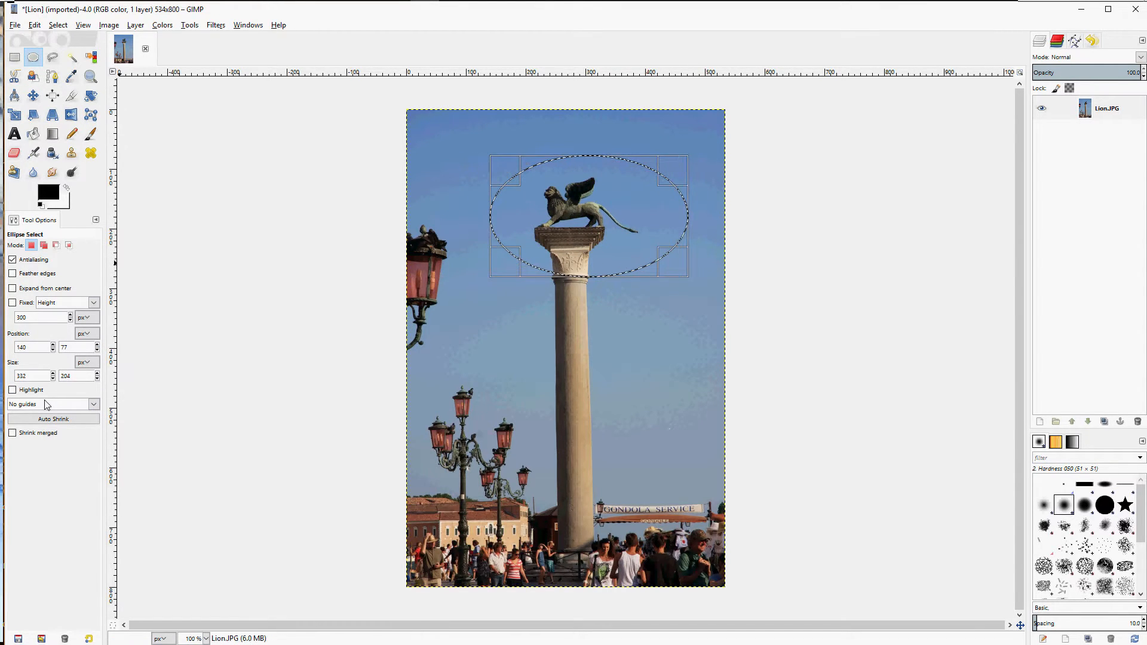
click(93, 404)
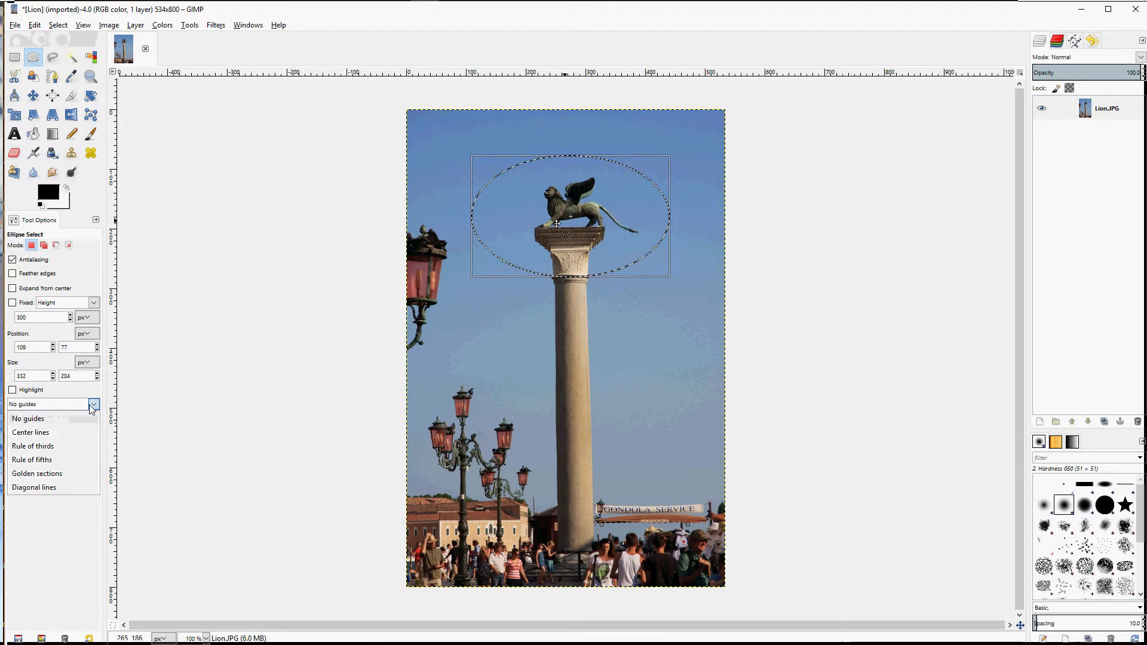
click(31, 433)
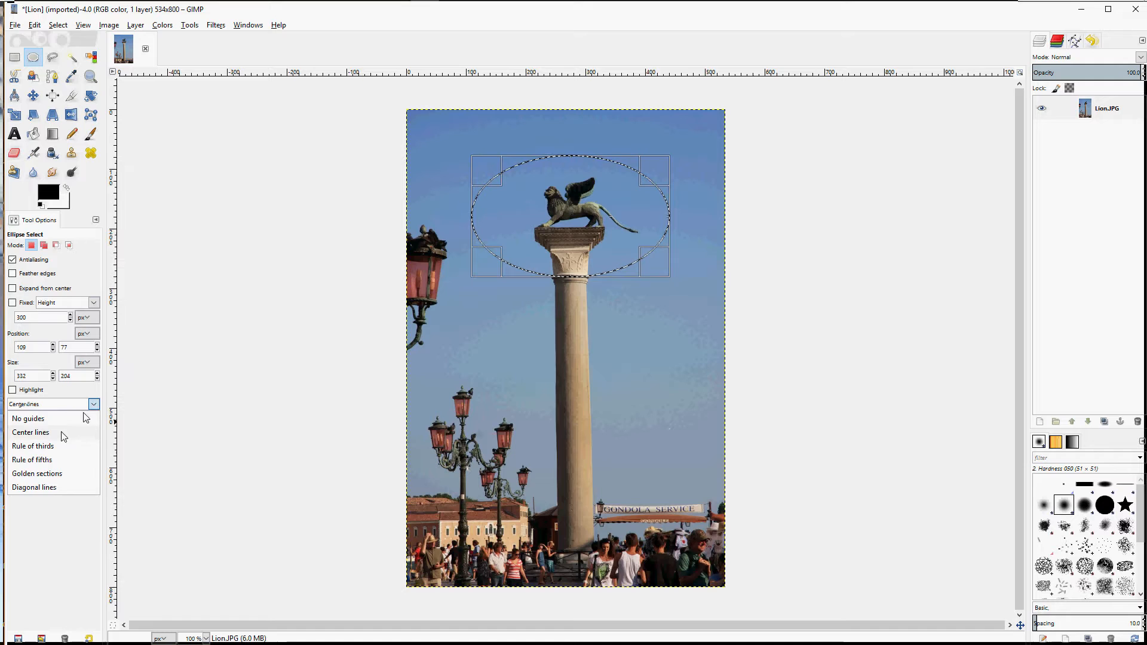
click(33, 446)
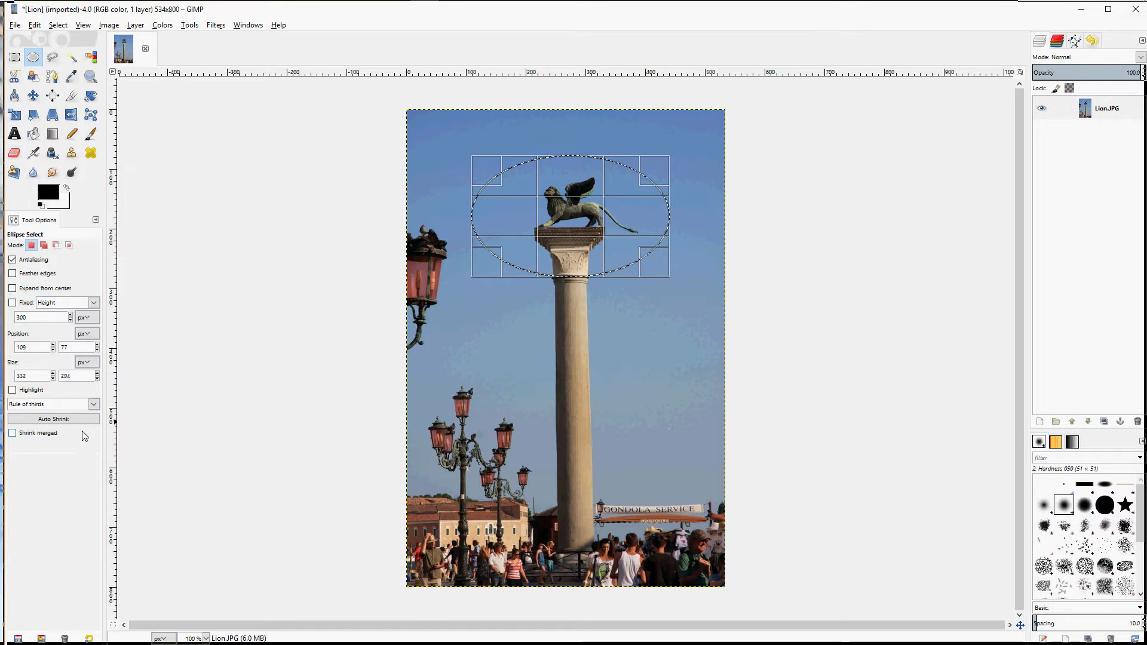
Switch the overlay guides to a rule-of-fifths grid over the ellipse.
click(51, 404)
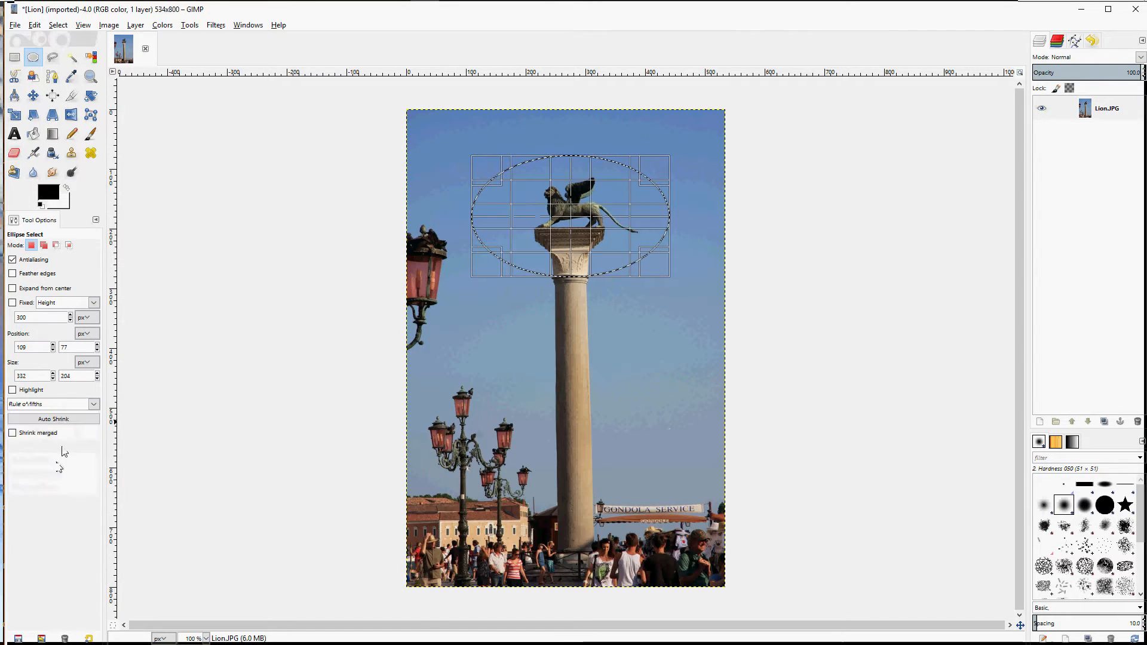
click(93, 404)
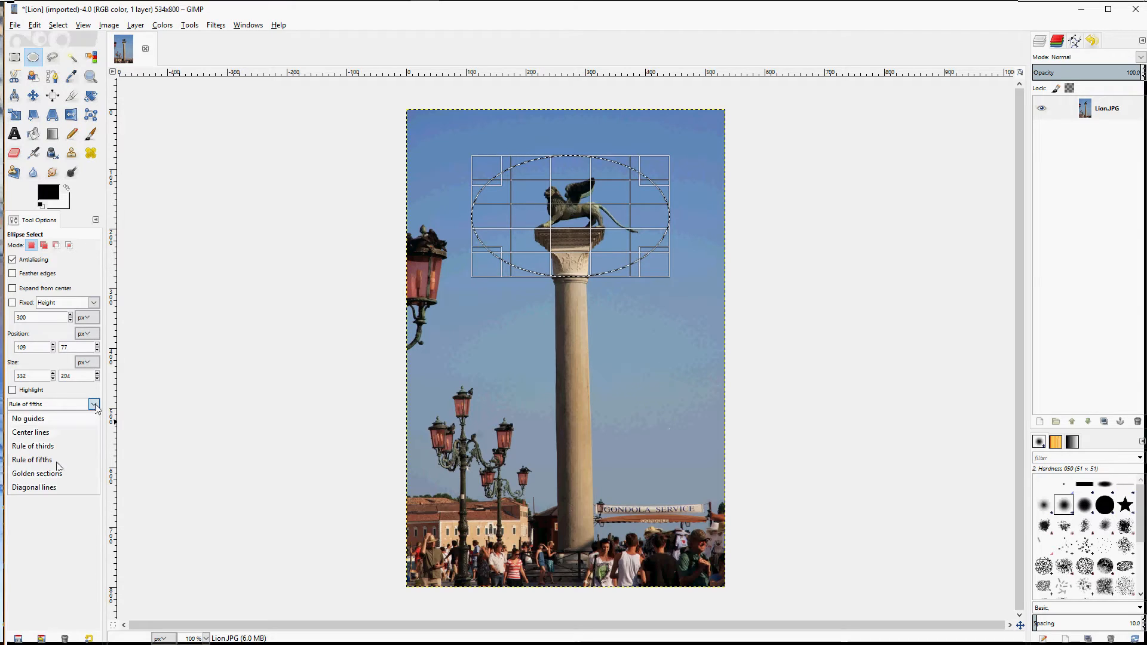
click(37, 473)
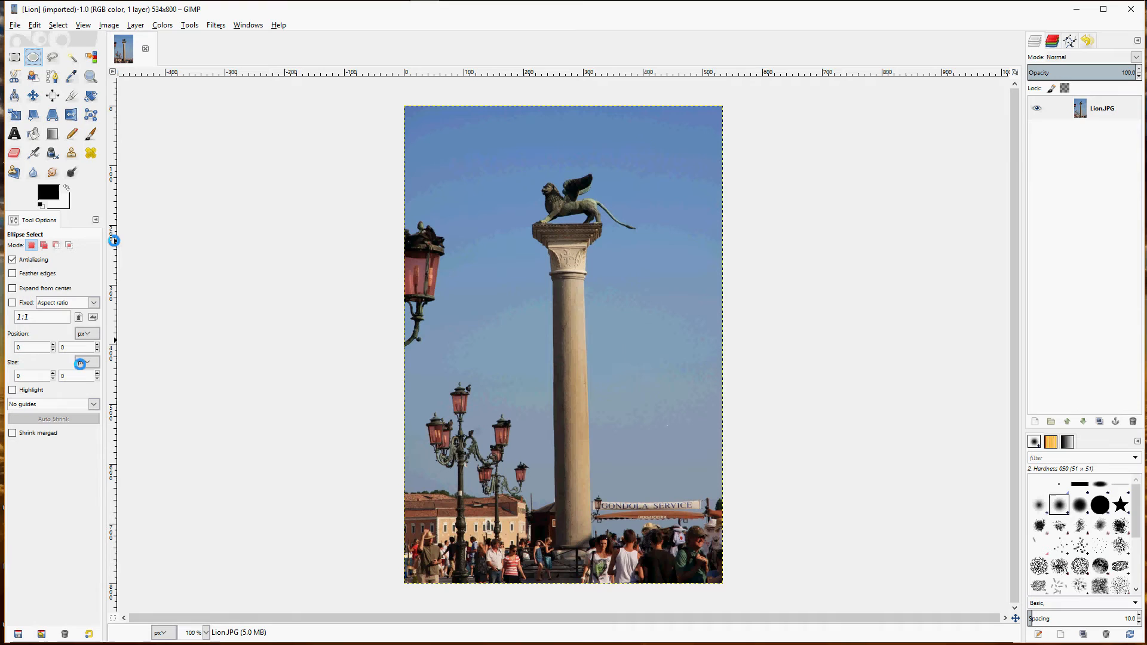
Turn on Highlight so the image outside the lion ellipse is dimmed.
click(12, 389)
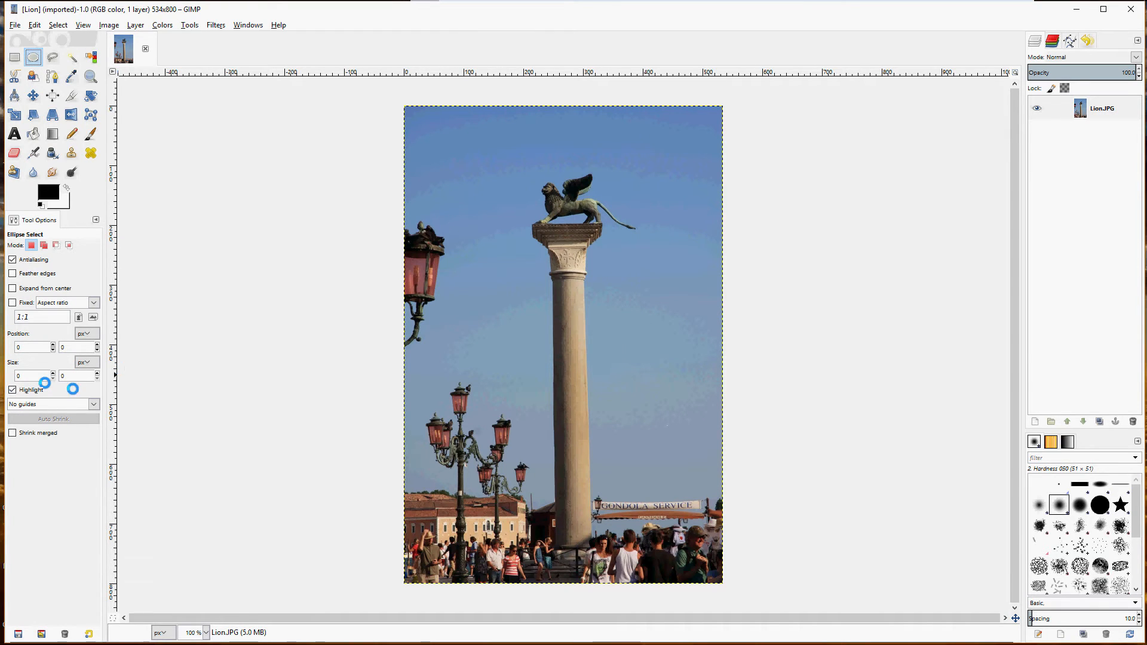
mouse_move(469, 160)
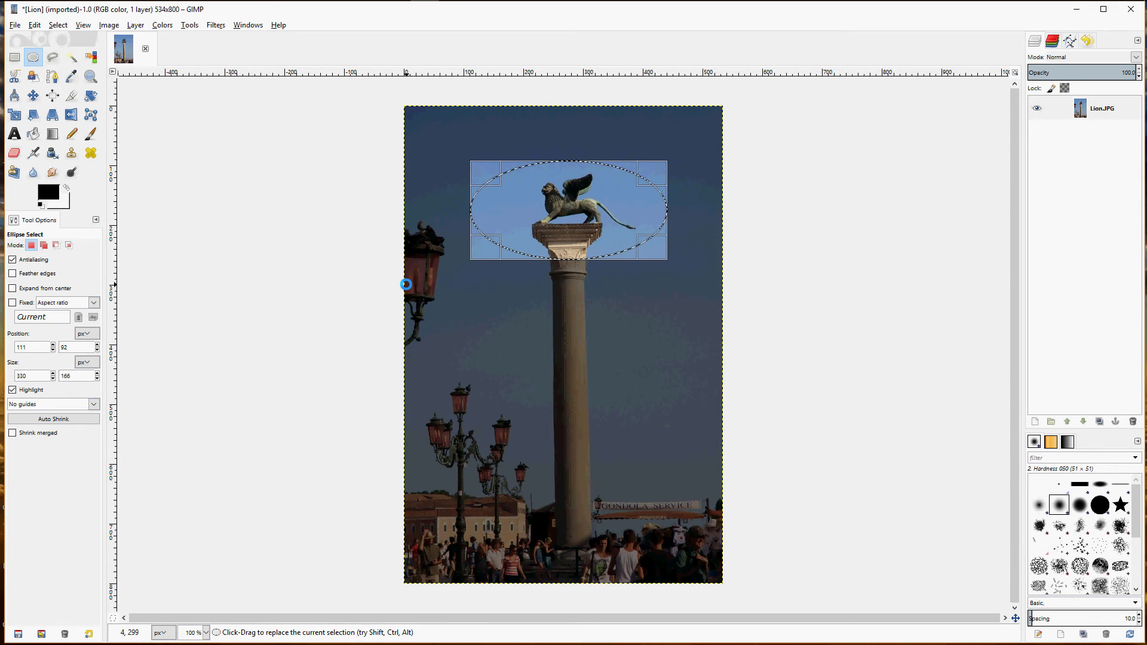
click(58, 24)
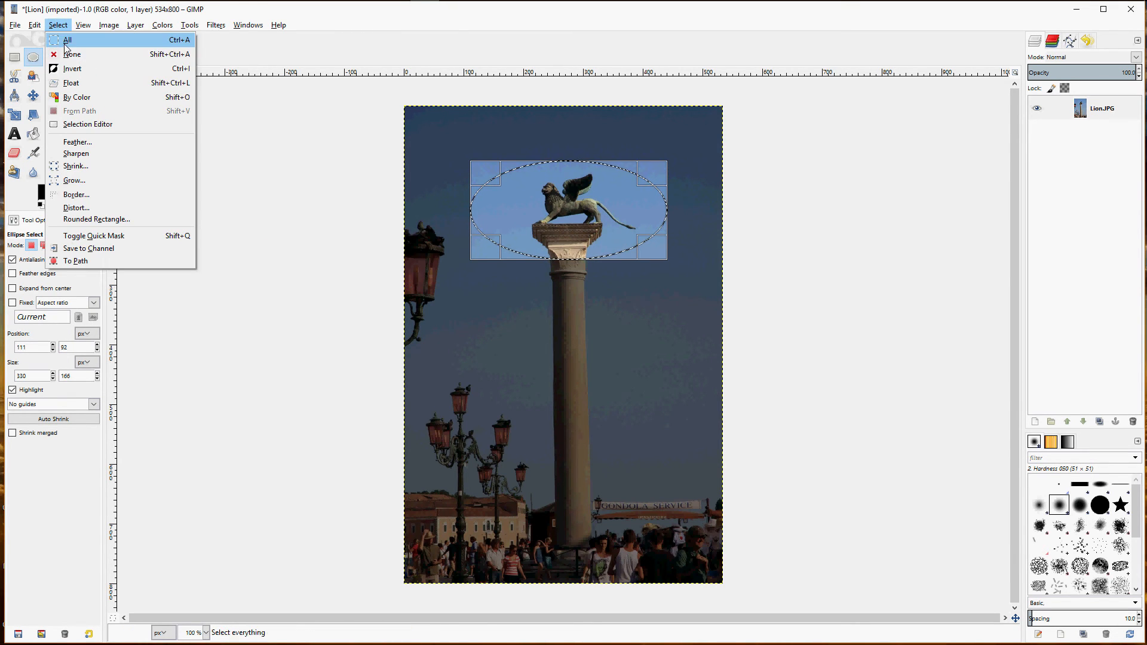